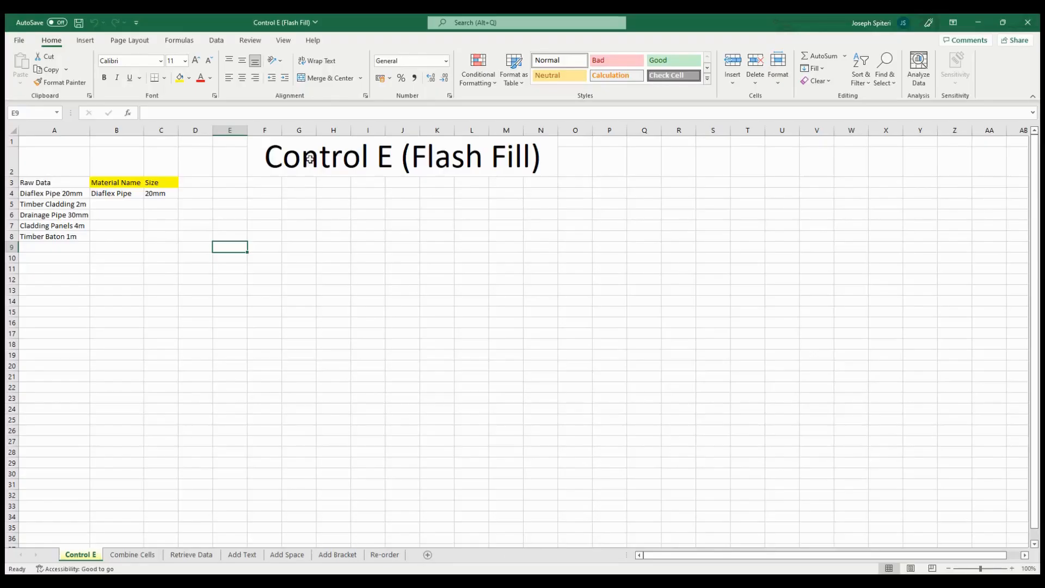
Step: Review the first raw entry with its example split, Diaflex Pipe and 20mm, under the Material Name and Size headings
{"action": "left_click", "coordinate": [400, 157]}
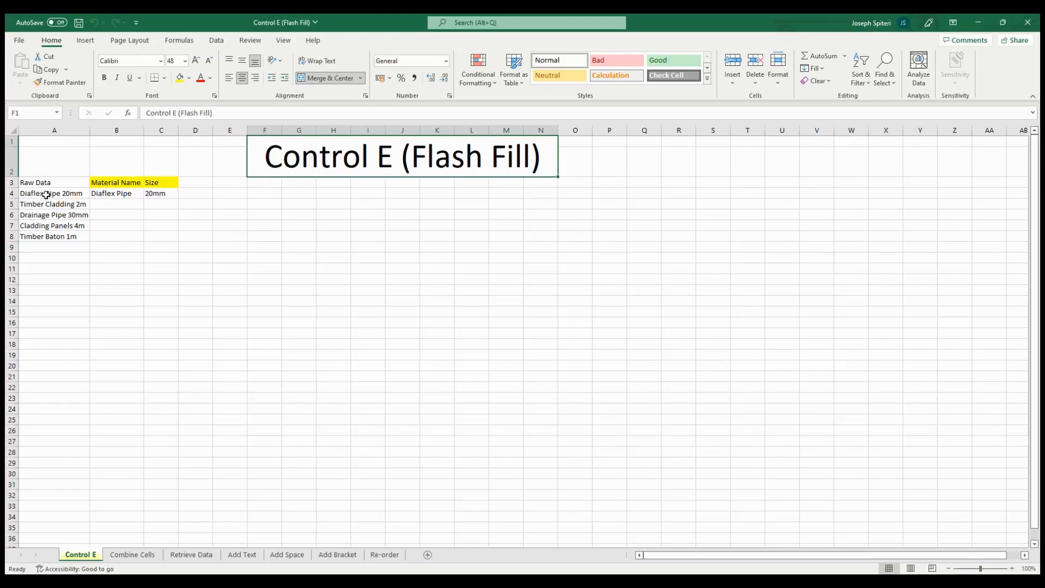
{"action": "left_click", "coordinate": [54, 194]}
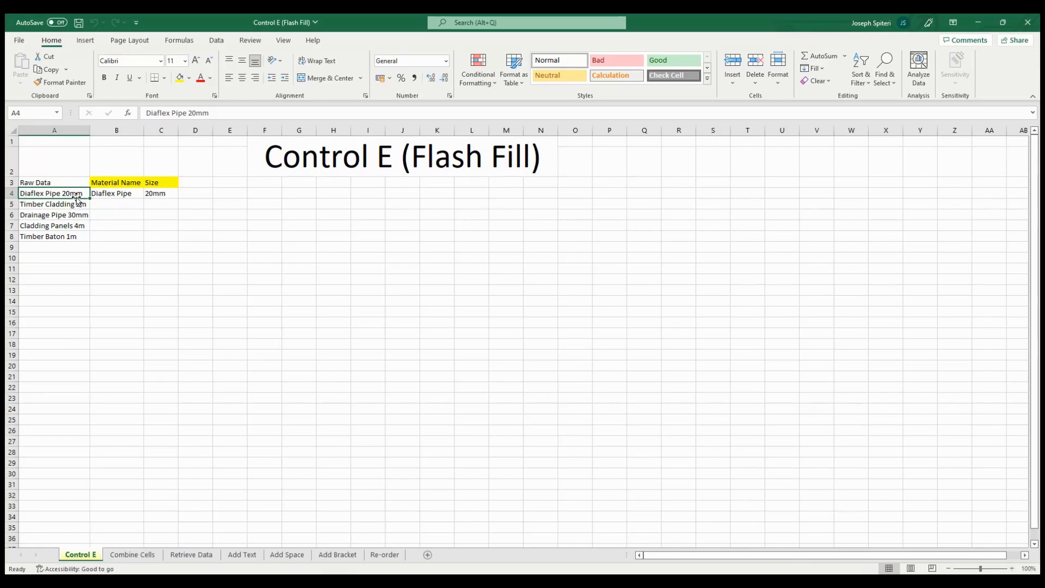
{"action": "left_click", "coordinate": [117, 194]}
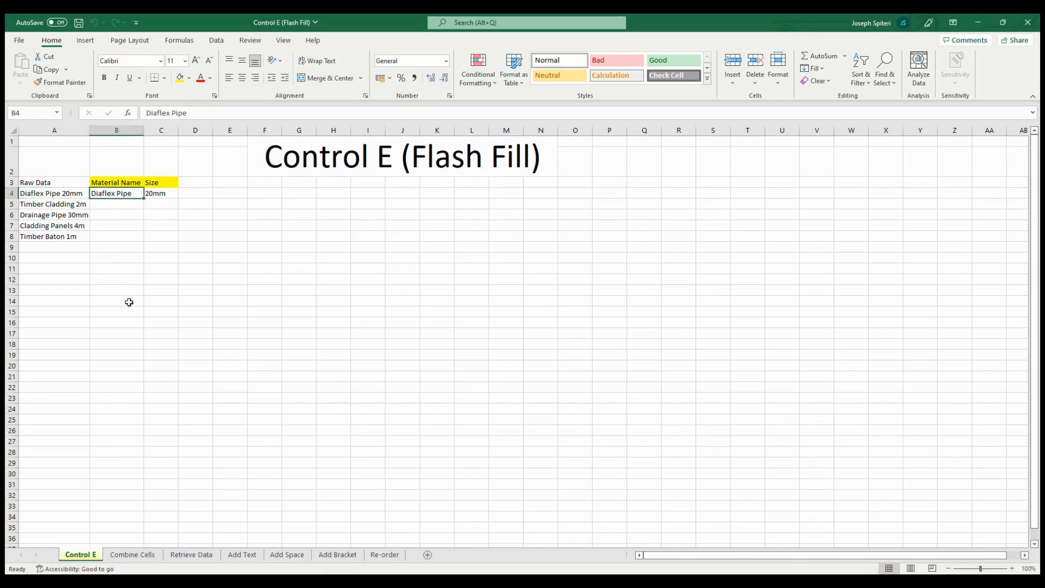
{"action": "left_click", "coordinate": [161, 194]}
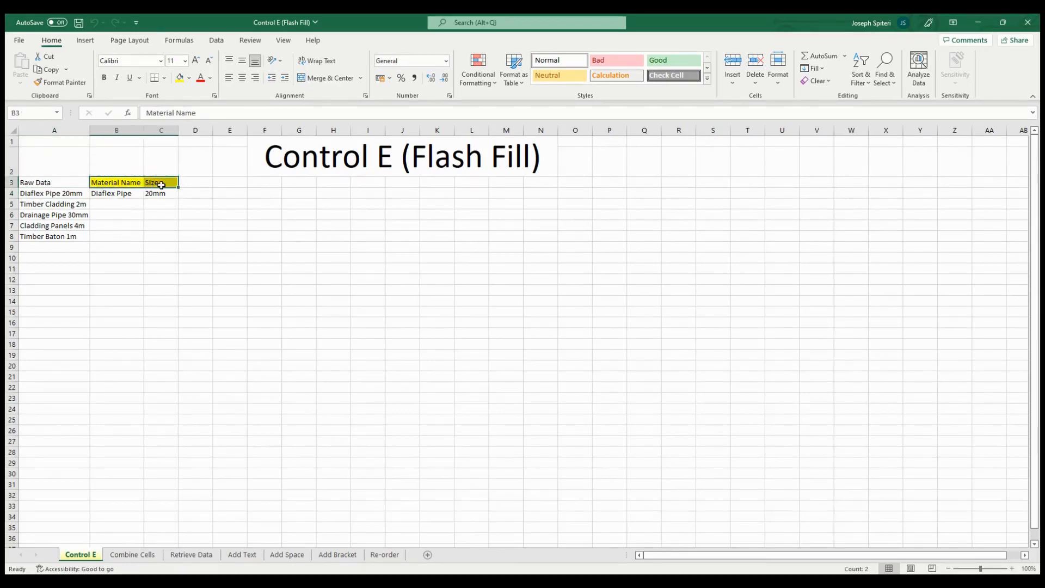
{"action": "left_click", "coordinate": [161, 182]}
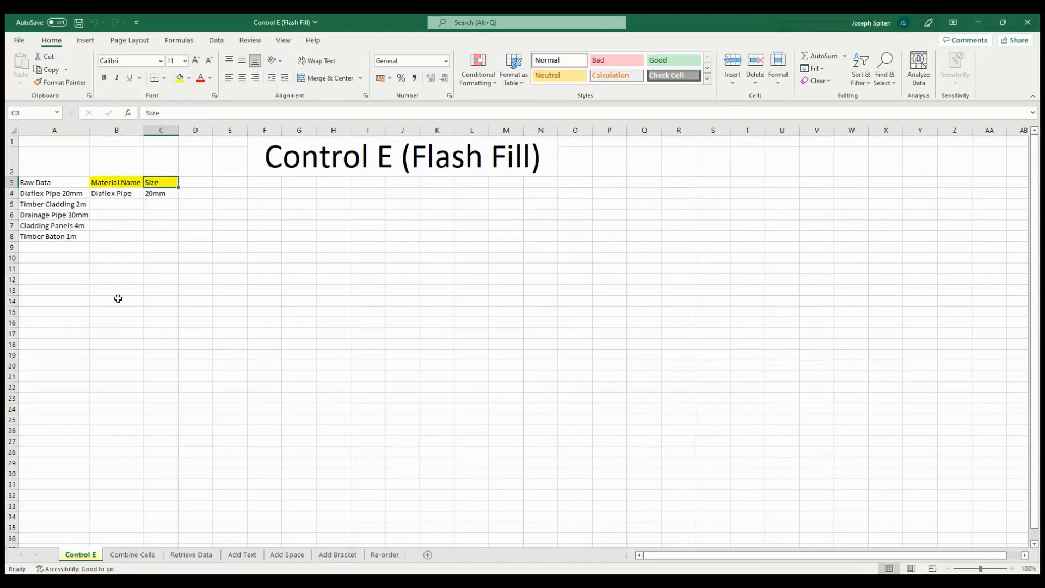
{"action": "left_click", "coordinate": [116, 194]}
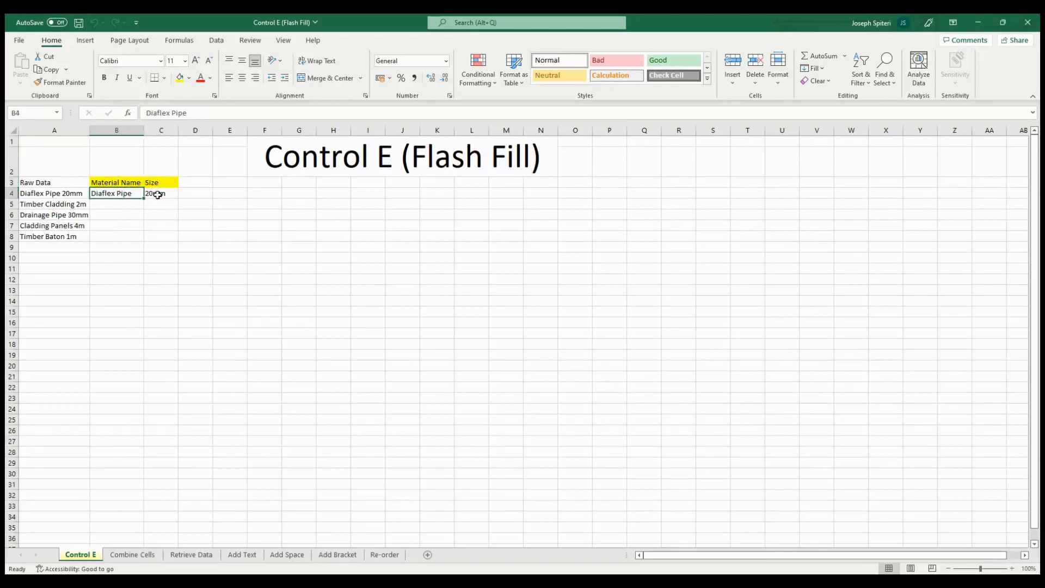
{"action": "left_click", "coordinate": [161, 194]}
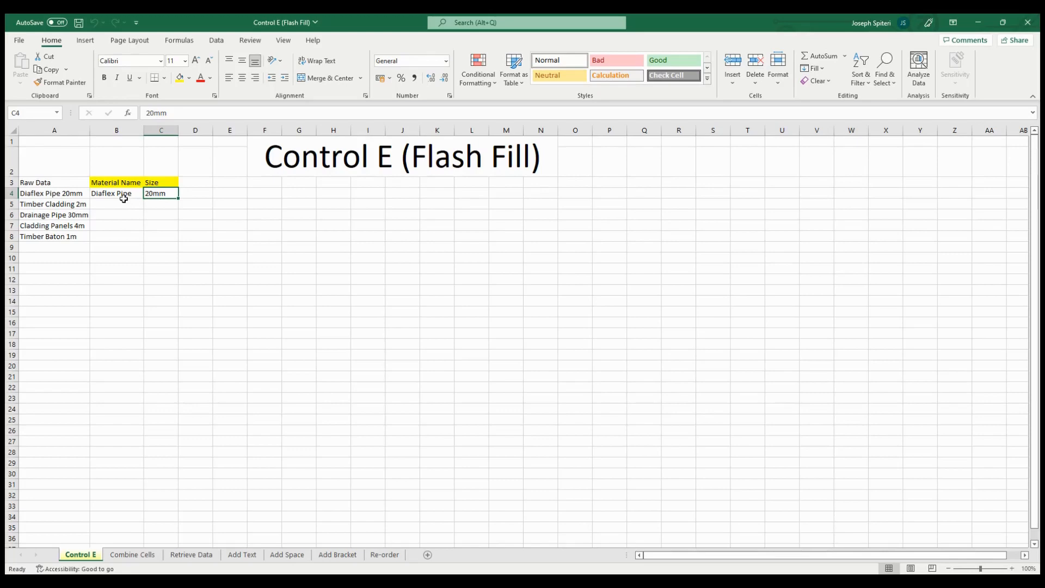
Step: Flash Fill the material names down B4:B8, mark the Size cells, and move to the Combine Cells sheet
{"action": "left_click_drag", "start_coordinate": [117, 193], "coordinate": [116, 236]}
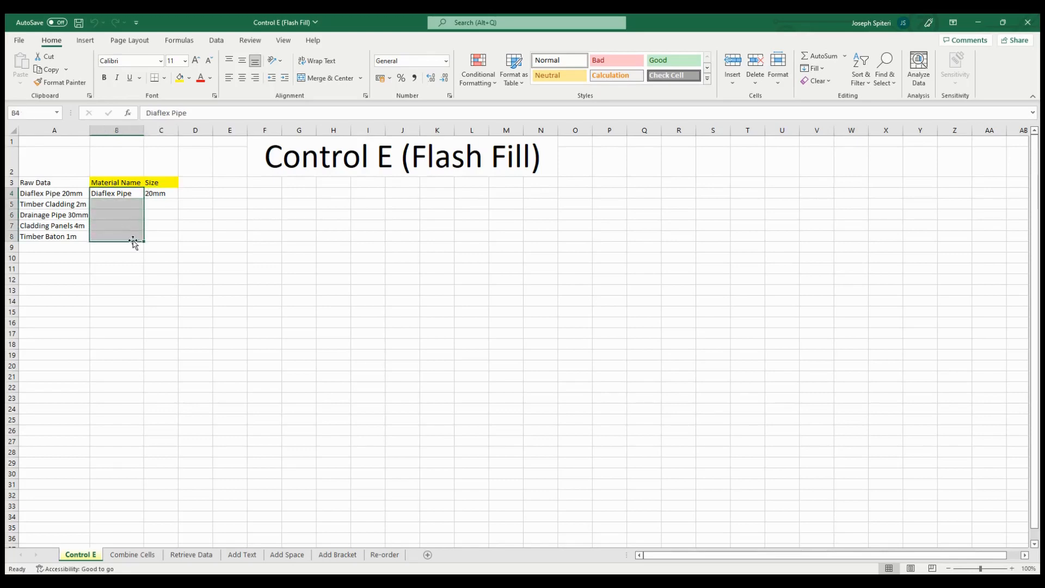
{"action": "key", "text": "ctrl+e"}
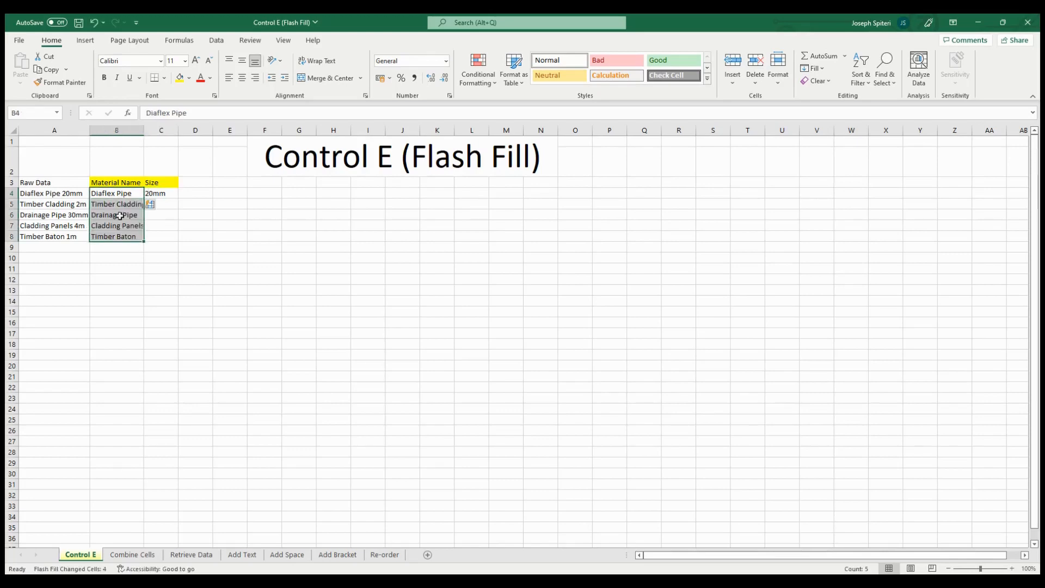
{"action": "left_click", "coordinate": [161, 194]}
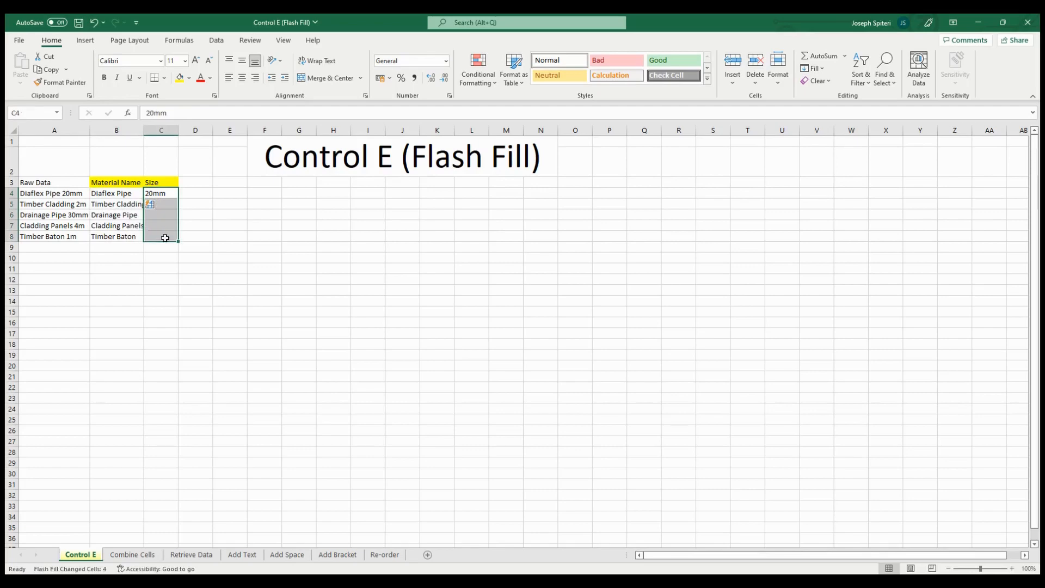
{"action": "left_click", "coordinate": [131, 554]}
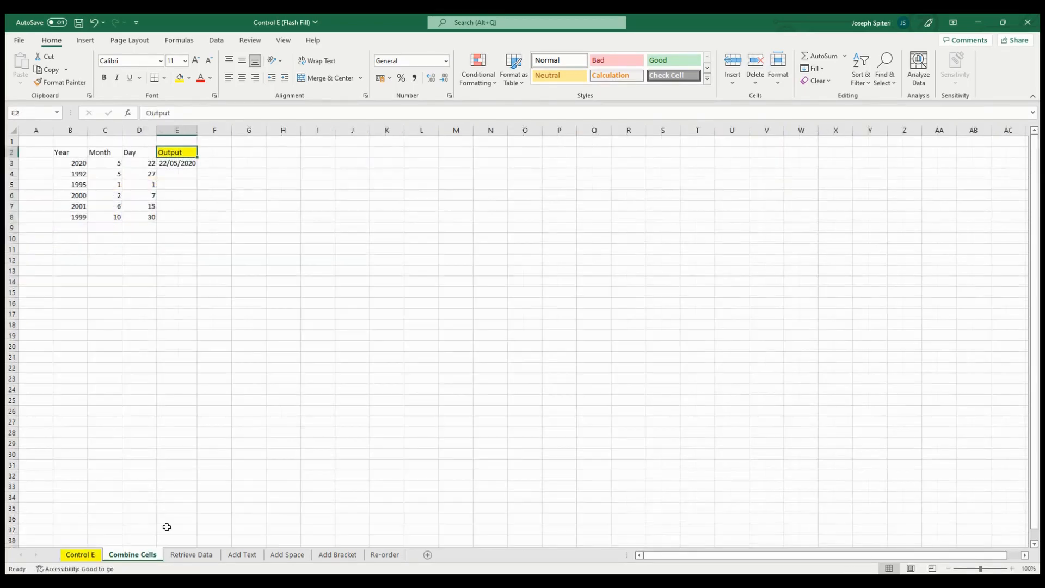
Step: Flash Fill the combined dates, then go through the Add Space and Add Bracket sheets
{"action": "key", "text": "ctrl+e"}
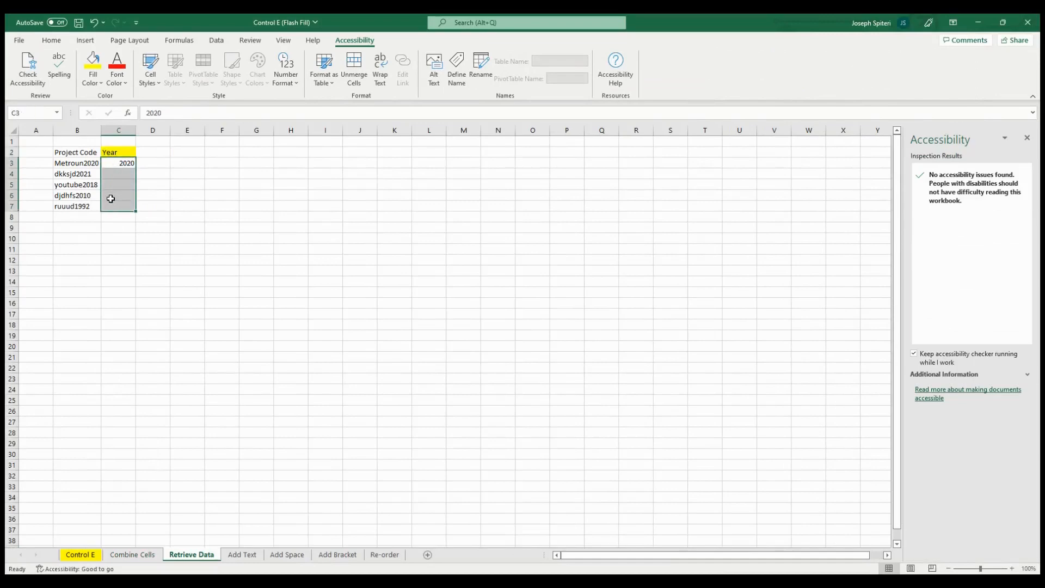
{"action": "left_click", "coordinate": [286, 555]}
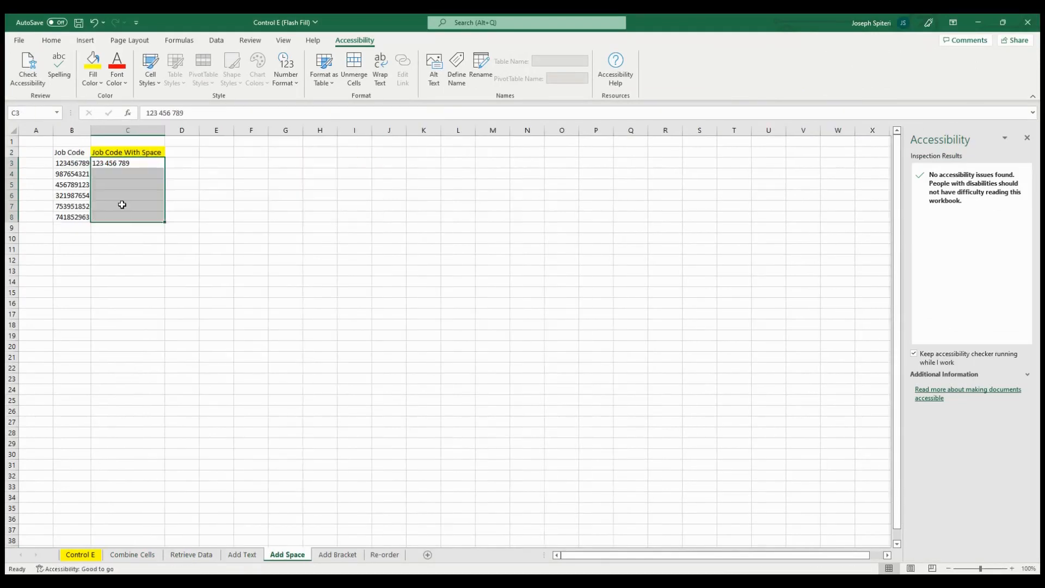
{"action": "left_click", "coordinate": [338, 555]}
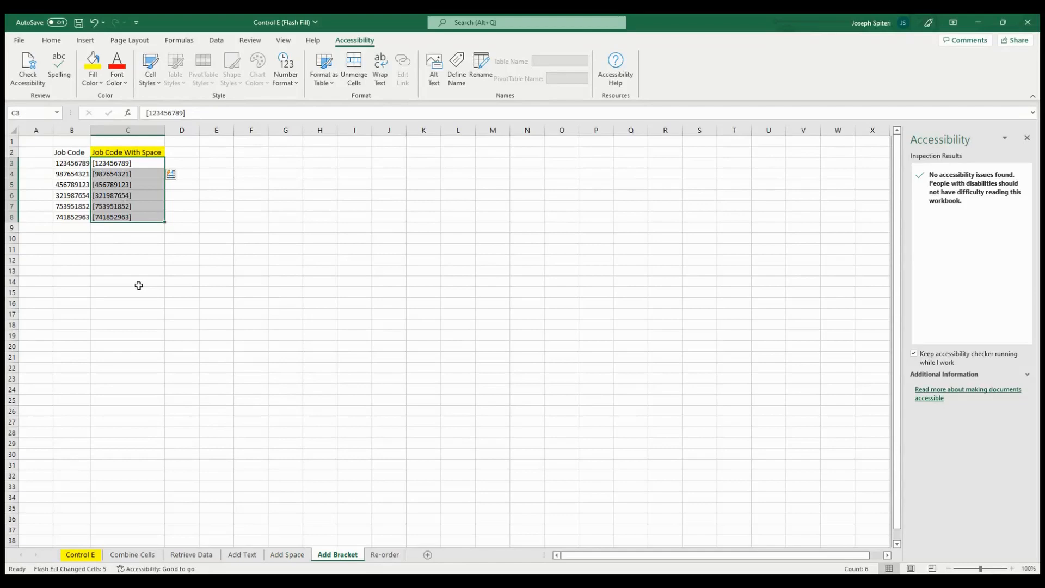
{"action": "left_click", "coordinate": [384, 554]}
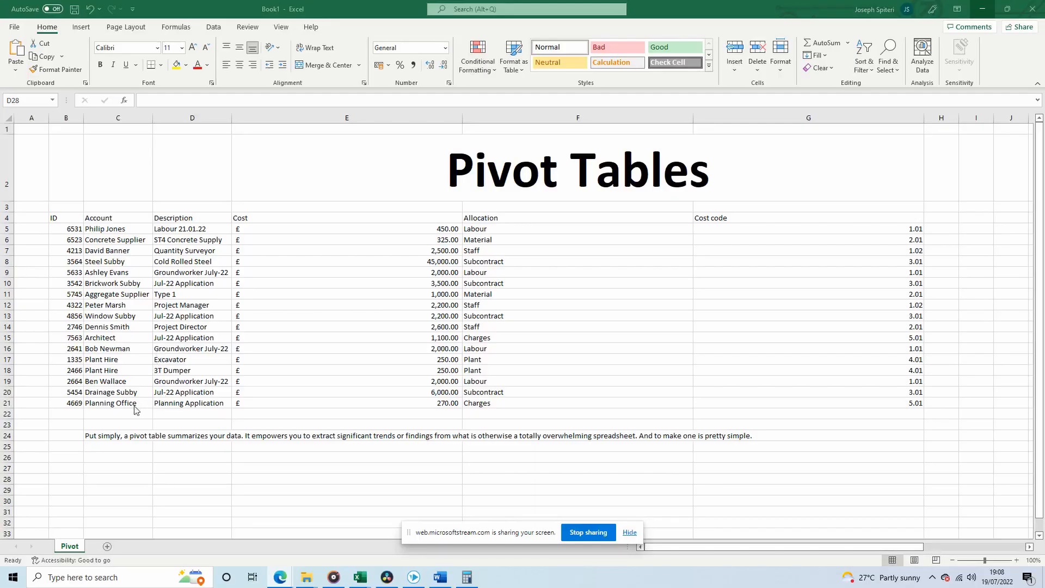
{"action": "mouse_move", "coordinate": [112, 456]}
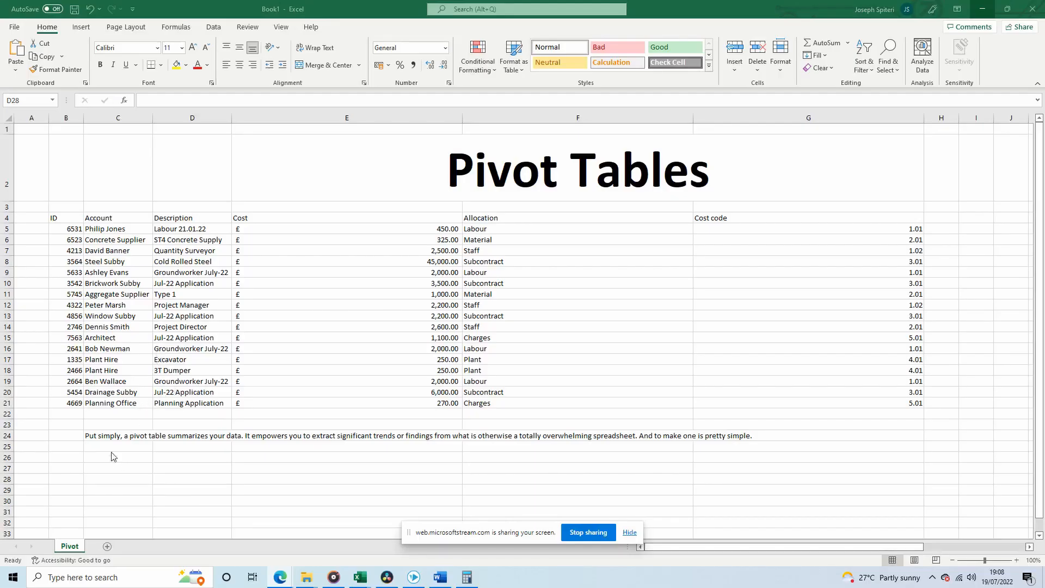
Step: Select the note explaining that a pivot table summarises data to reveal trends
{"action": "left_click", "coordinate": [117, 436]}
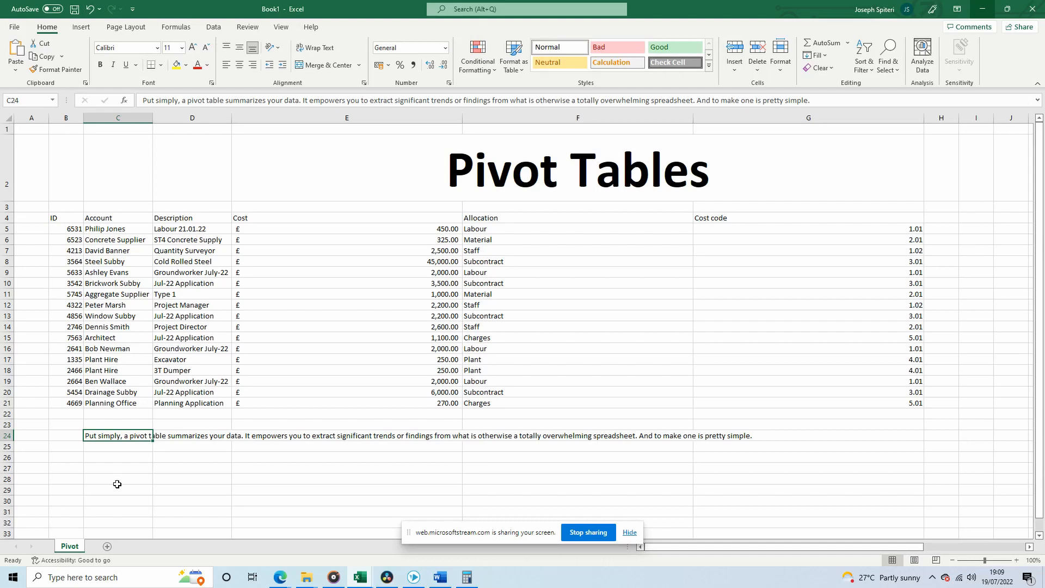
{"action": "mouse_move", "coordinate": [142, 490]}
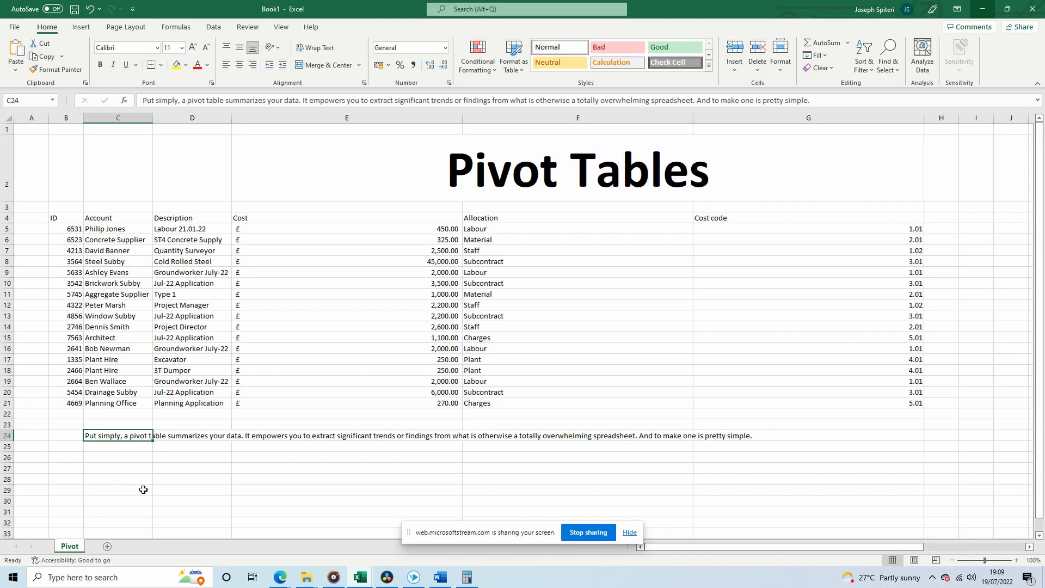
{"action": "mouse_move", "coordinate": [663, 465]}
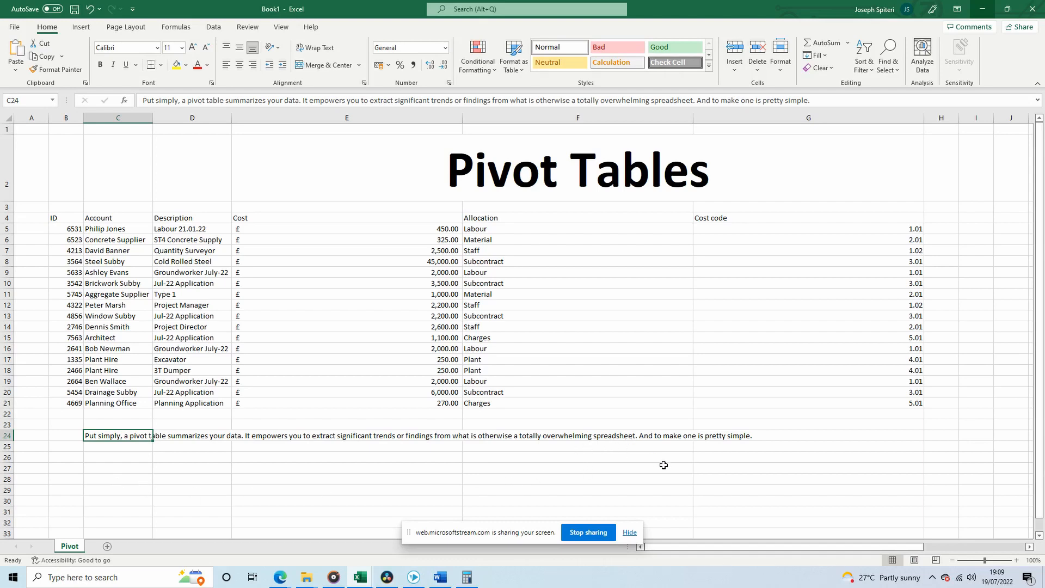
{"action": "mouse_move", "coordinate": [443, 478]}
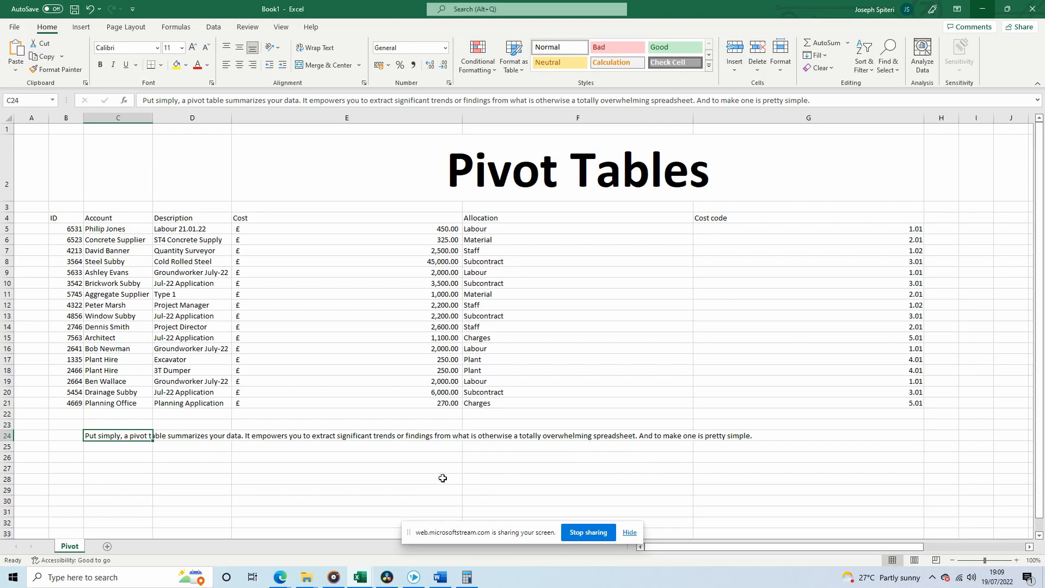
{"action": "mouse_move", "coordinate": [56, 214]}
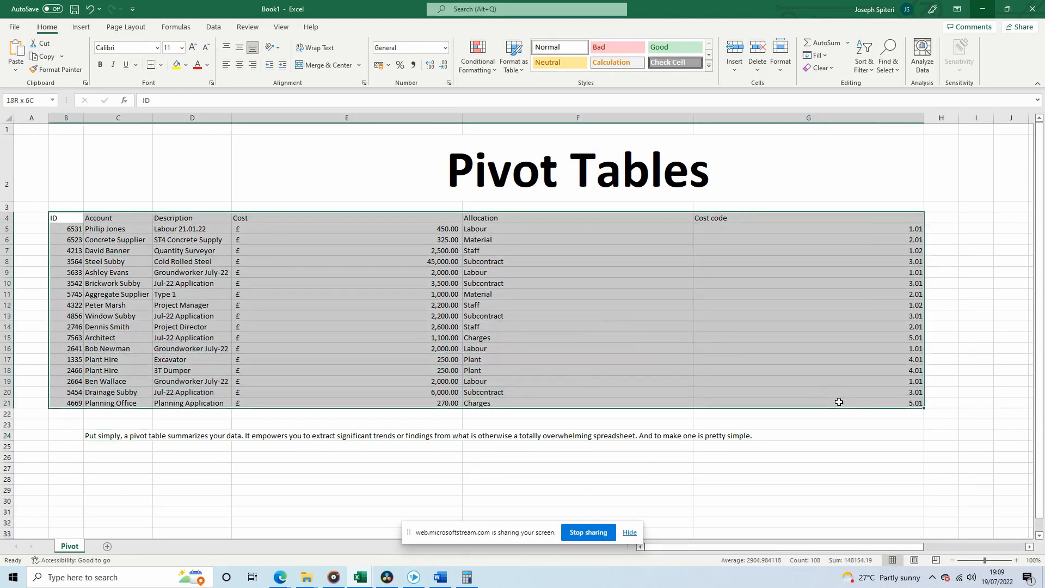
Step: Create a PivotTable from Pivot!$B$4:$G$21 and place it on a new worksheet
{"action": "left_click", "coordinate": [81, 26]}
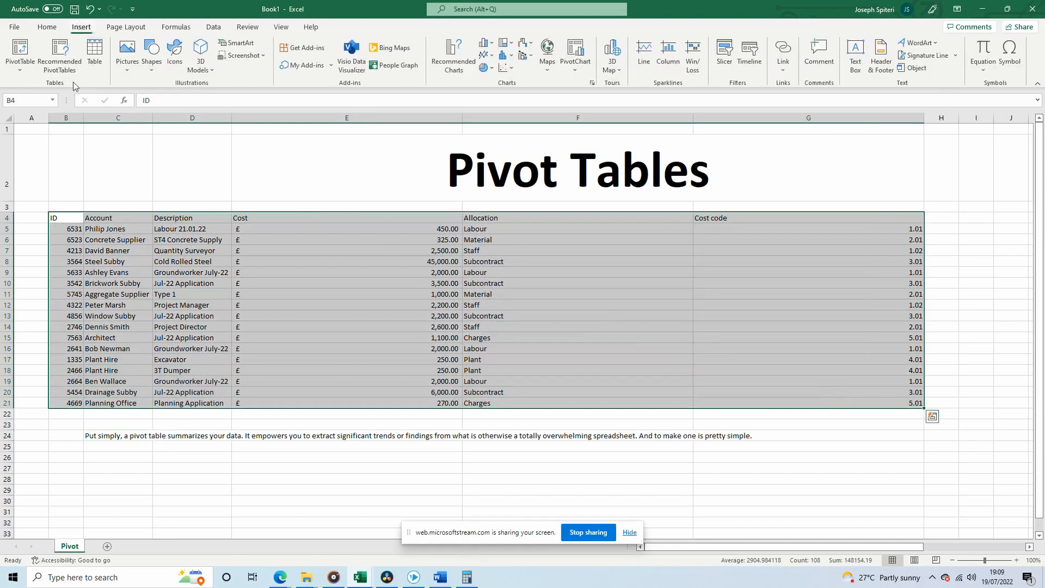
{"action": "left_click", "coordinate": [20, 54]}
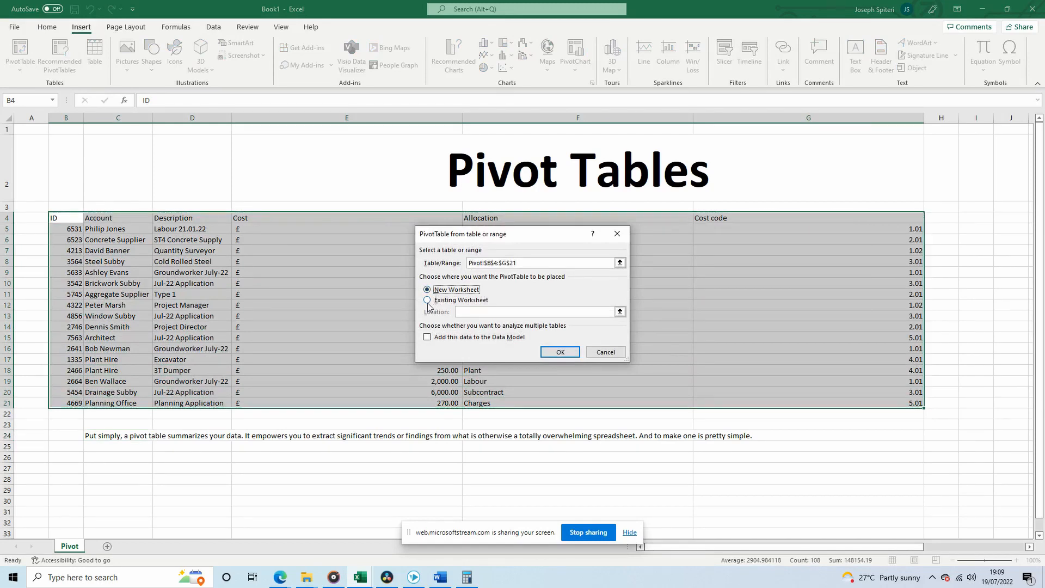
{"action": "left_click", "coordinate": [426, 301]}
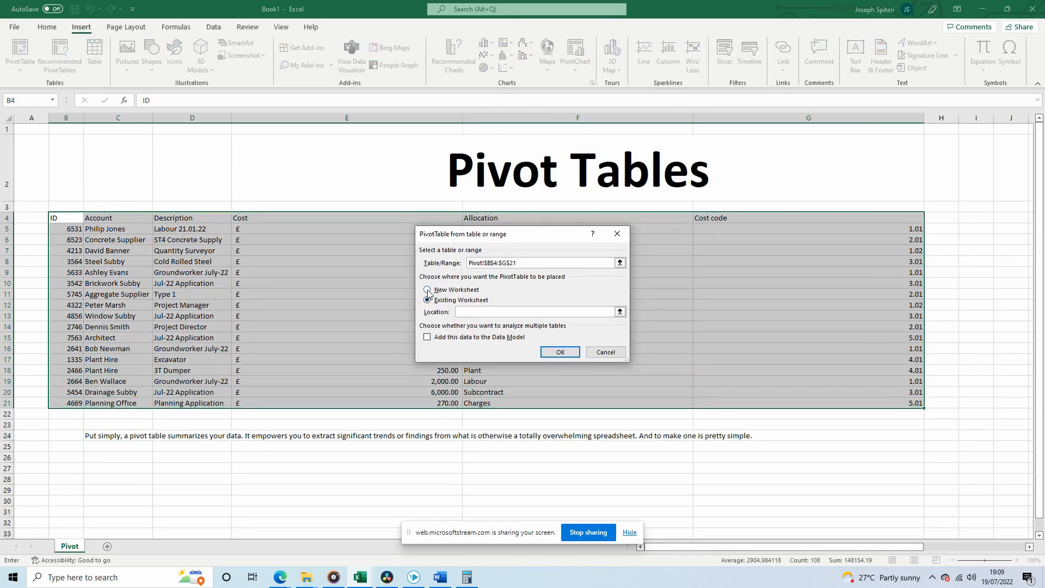
{"action": "left_click", "coordinate": [560, 352]}
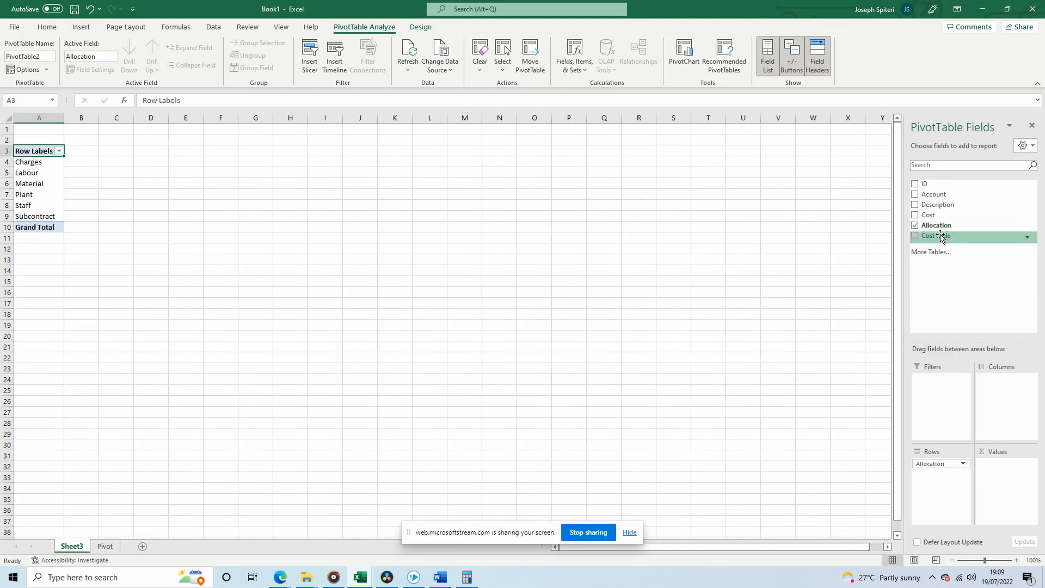
Step: Add Sum of Cost to the pivot values, giving a grand total of 73,645
{"action": "left_click", "coordinate": [916, 214]}
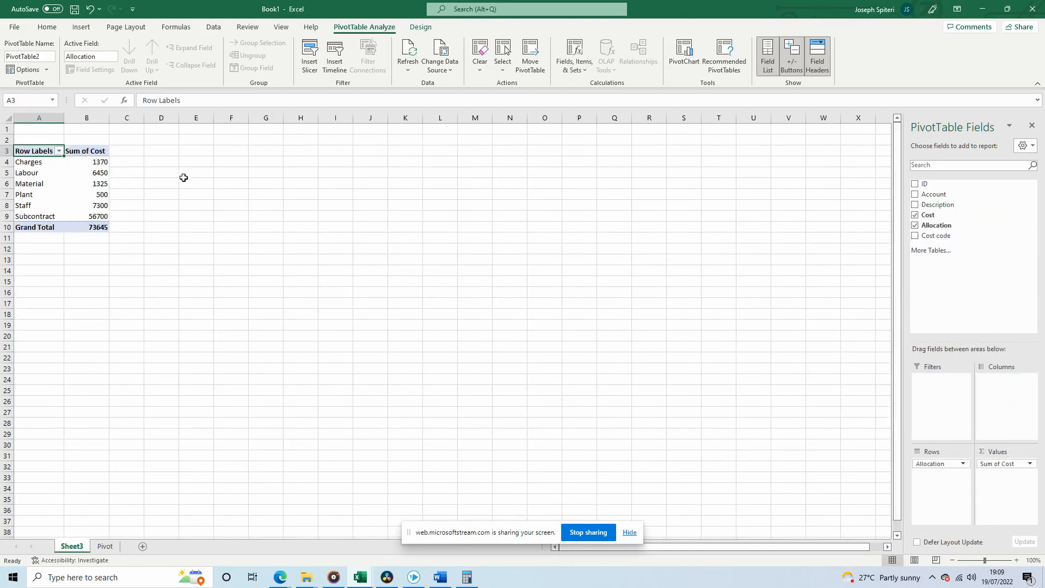
{"action": "mouse_move", "coordinate": [950, 485]}
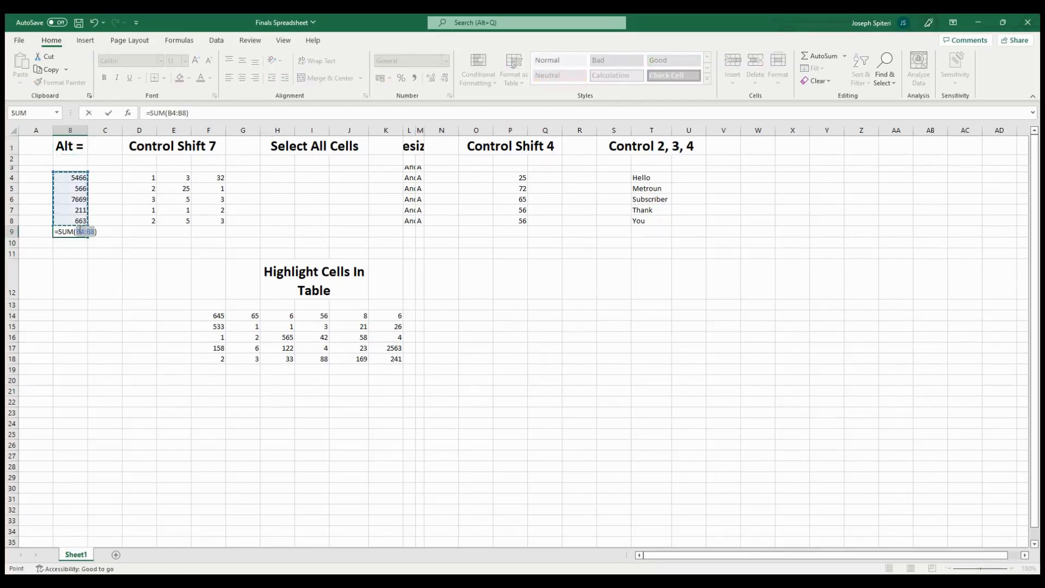
Step: Commit the SUM of B4:B8 as 14575 in B9 and outline the D4:F8 number block with a border
{"action": "key", "text": "Return"}
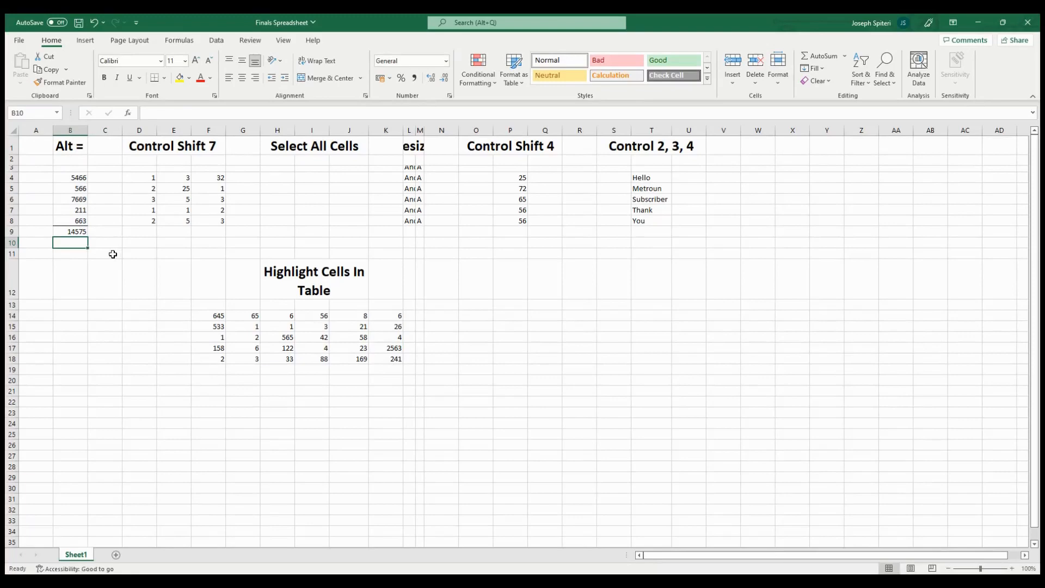
{"action": "mouse_move", "coordinate": [156, 179]}
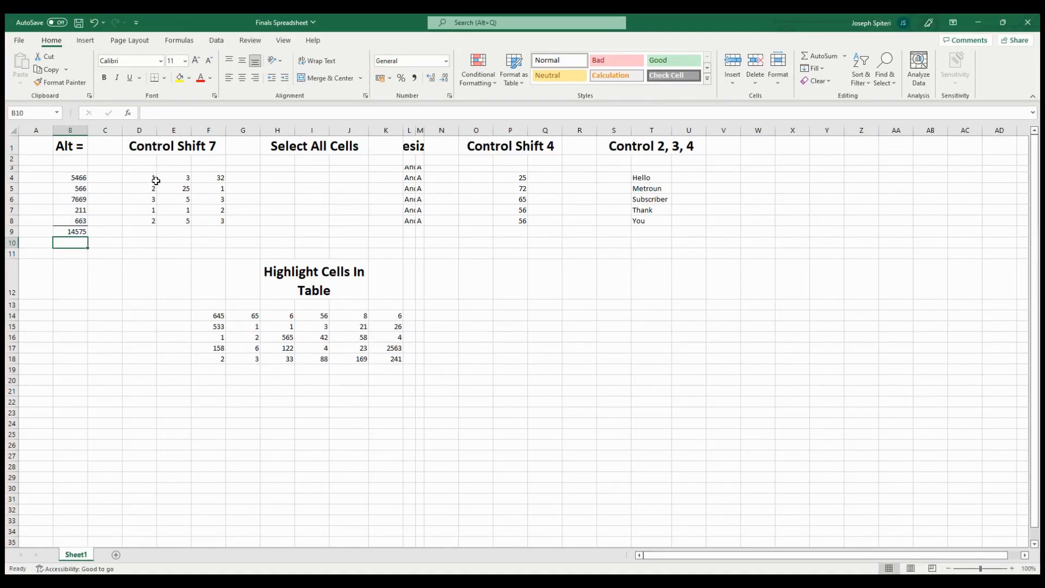
{"action": "left_click_drag", "start_coordinate": [138, 177], "coordinate": [208, 221]}
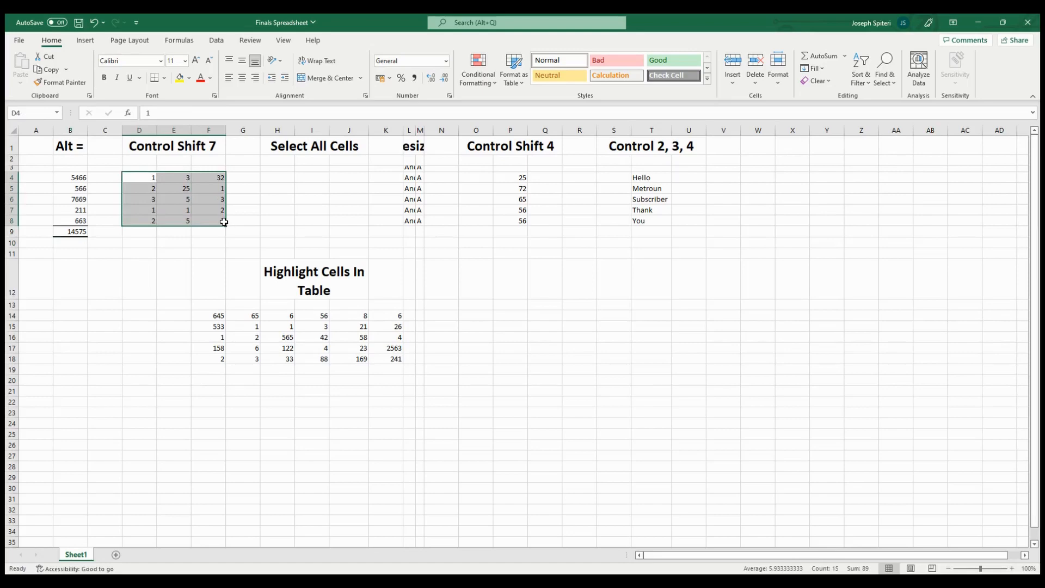
{"action": "left_click", "coordinate": [173, 242]}
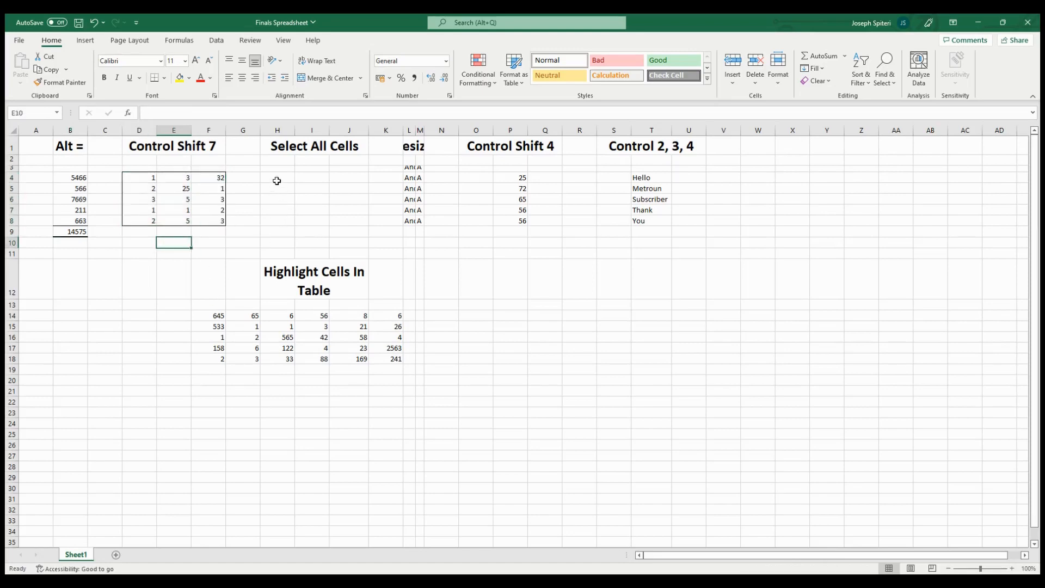
{"action": "mouse_move", "coordinate": [11, 133]}
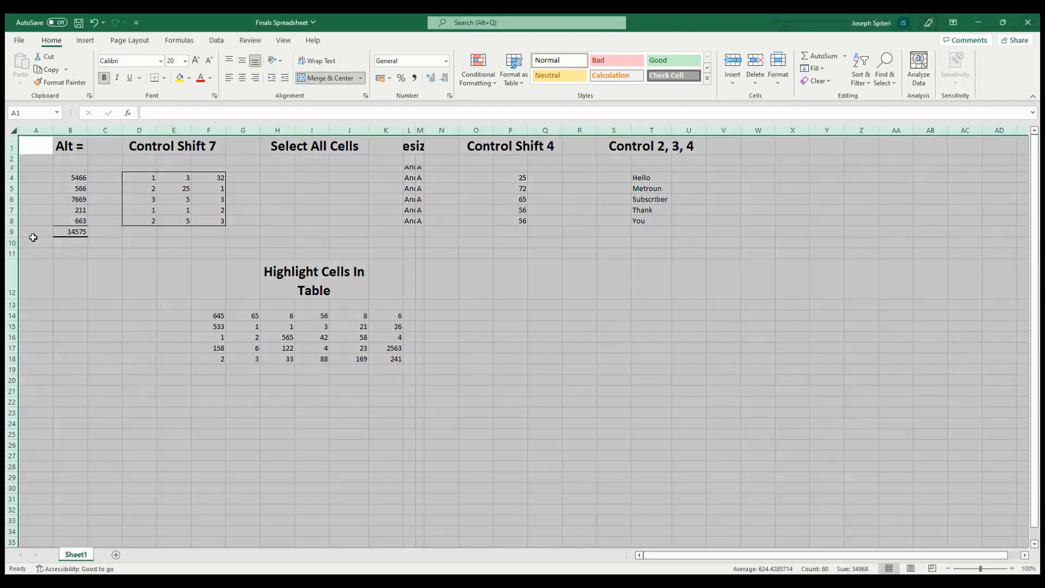
Step: Autofit column L so the Resize sentences show in full
{"action": "left_click", "coordinate": [349, 209]}
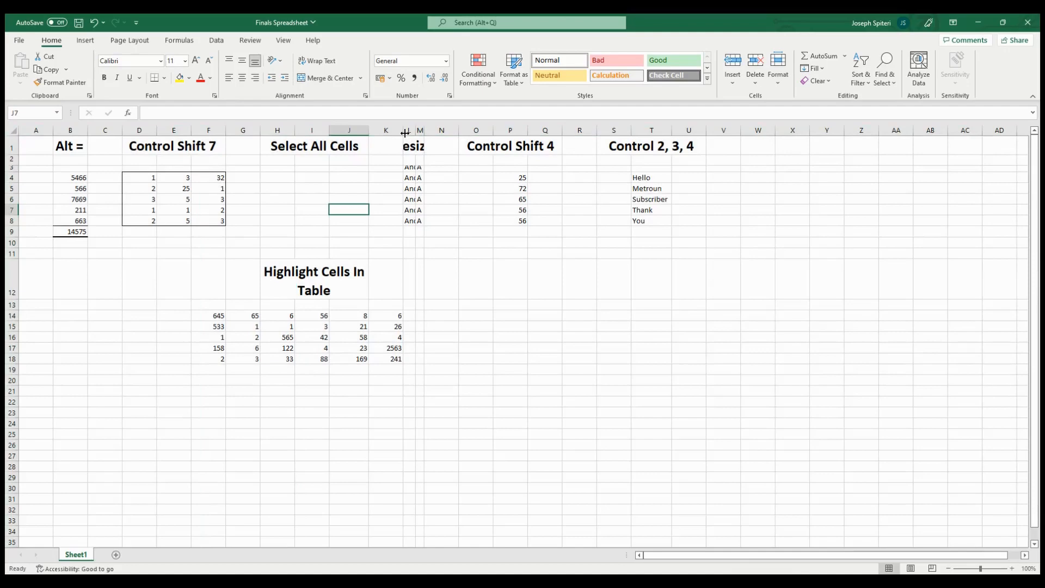
{"action": "left_click", "coordinate": [409, 130]}
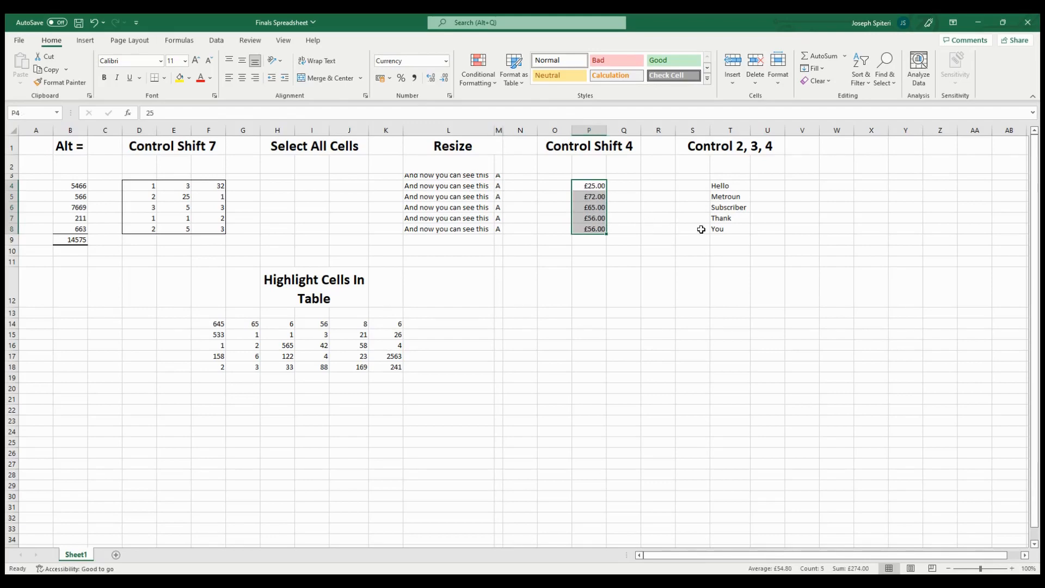
Step: Format Hello to You bold, italic and underlined, then select the number table from F14
{"action": "left_click", "coordinate": [729, 186]}
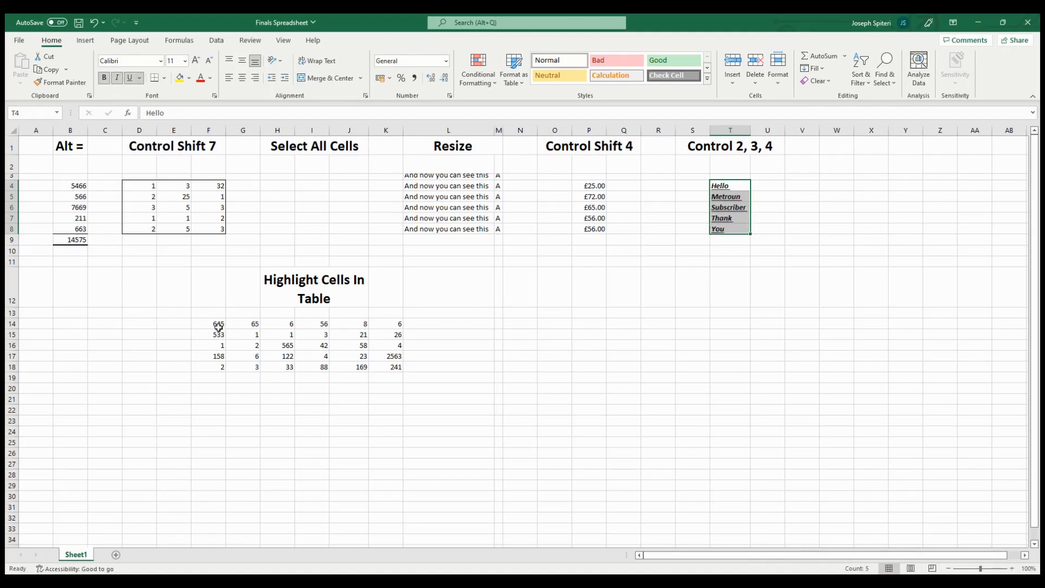
{"action": "left_click", "coordinate": [209, 324]}
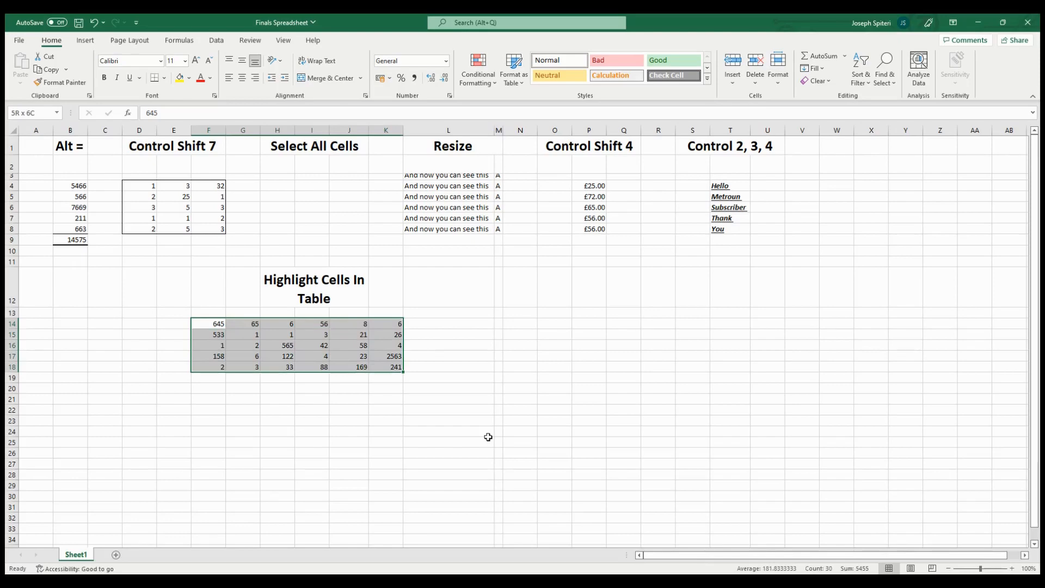
{"action": "mouse_move", "coordinate": [492, 444]}
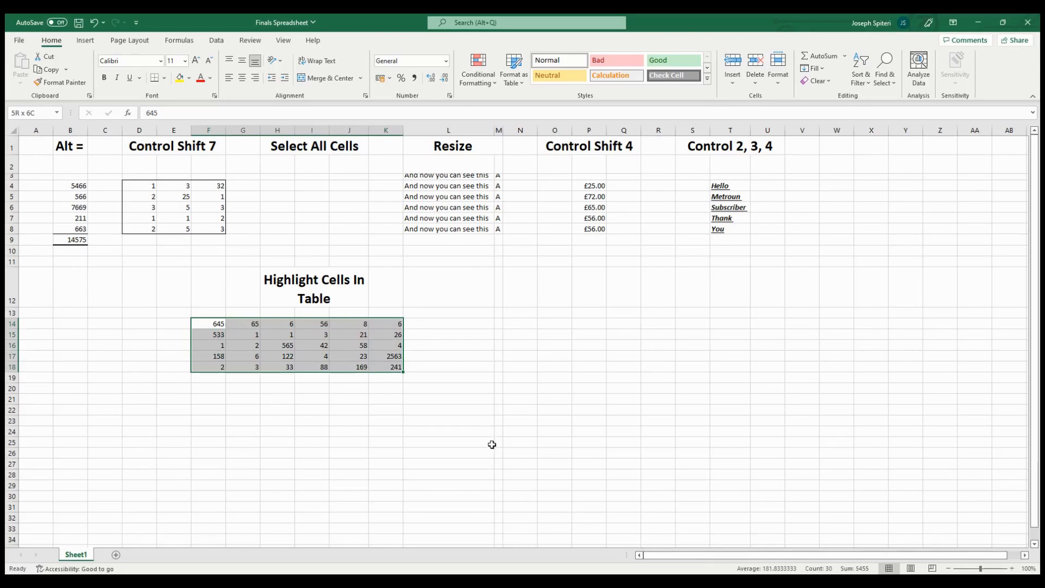